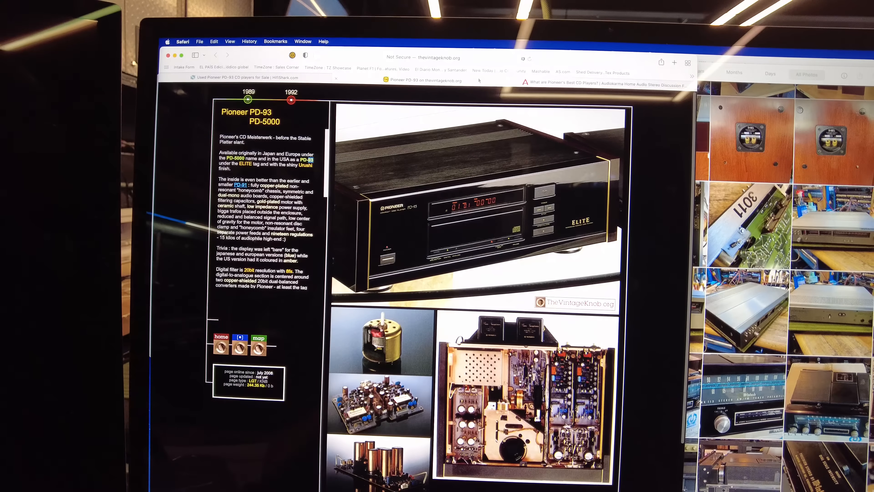
Step: Review HiFiShark's Pioneer PD-93 for-sale list down to early-2022 entries (€1,800, SEK 3,000)
click(582, 91)
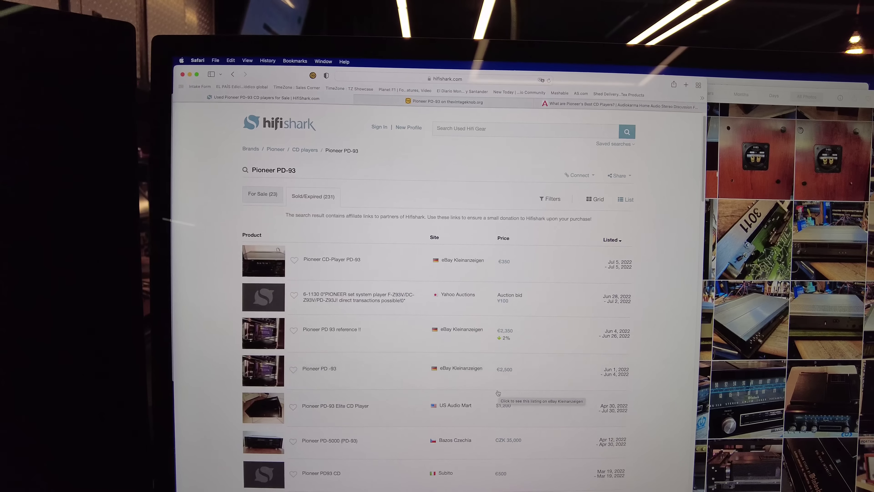
scroll(down, 3)
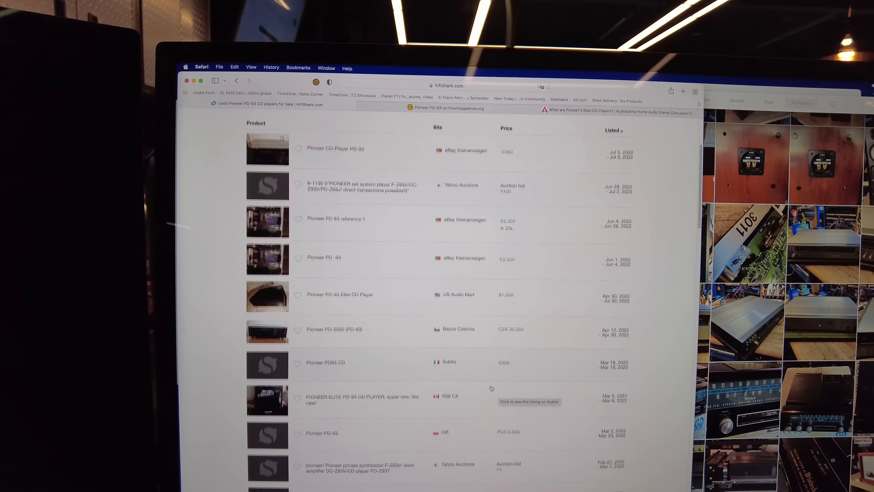
scroll(down, 3)
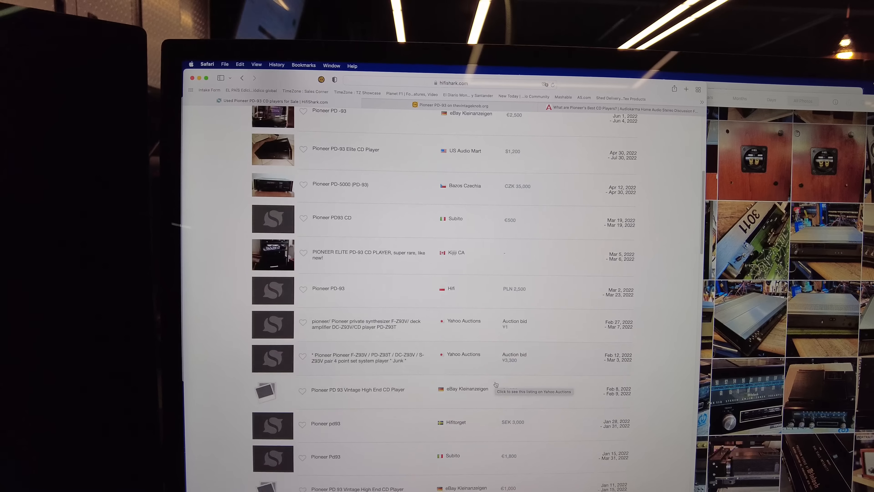